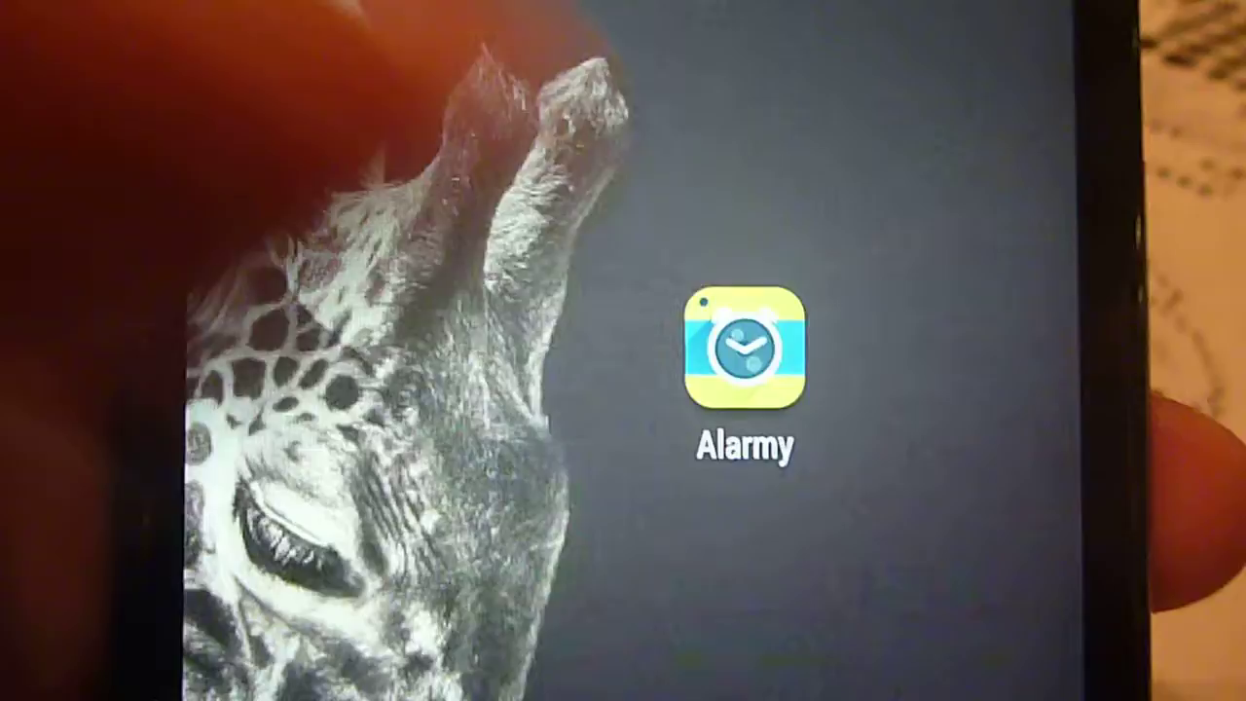
- Launch Alarmy from the home screen icon
left_click(734, 356)
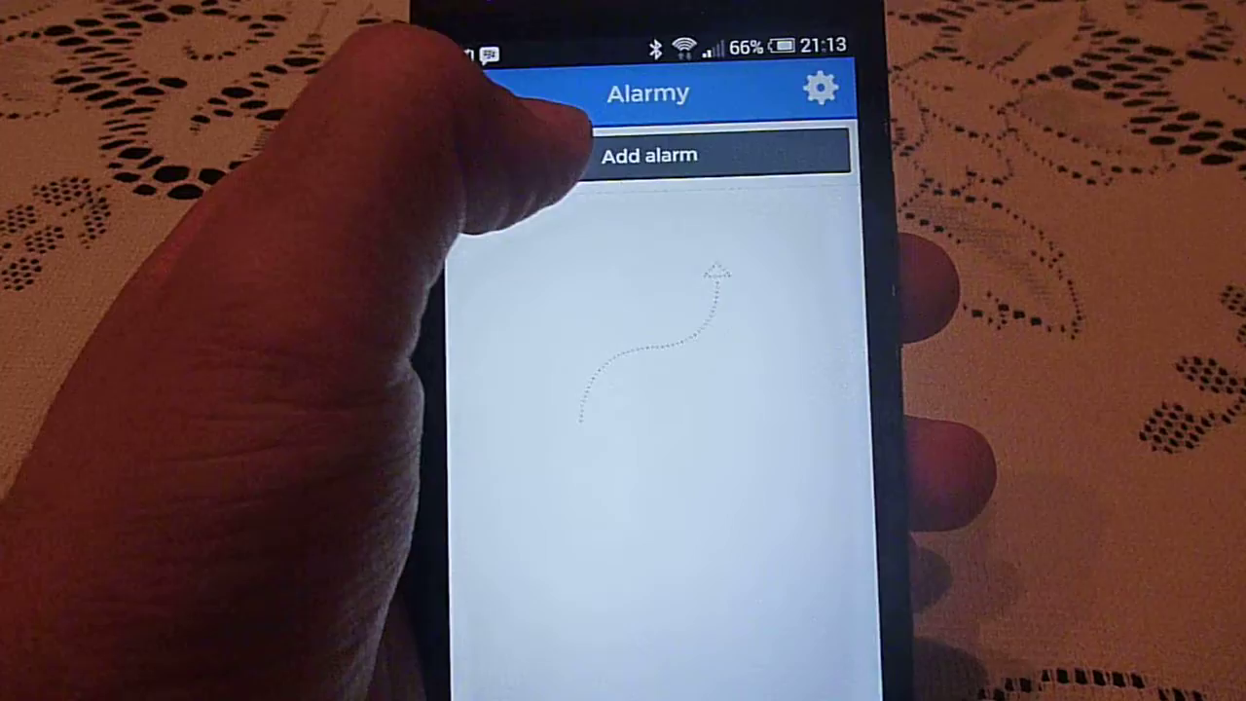
- Add a new alarm and scroll down to its alarm-off method options
left_click(648, 154)
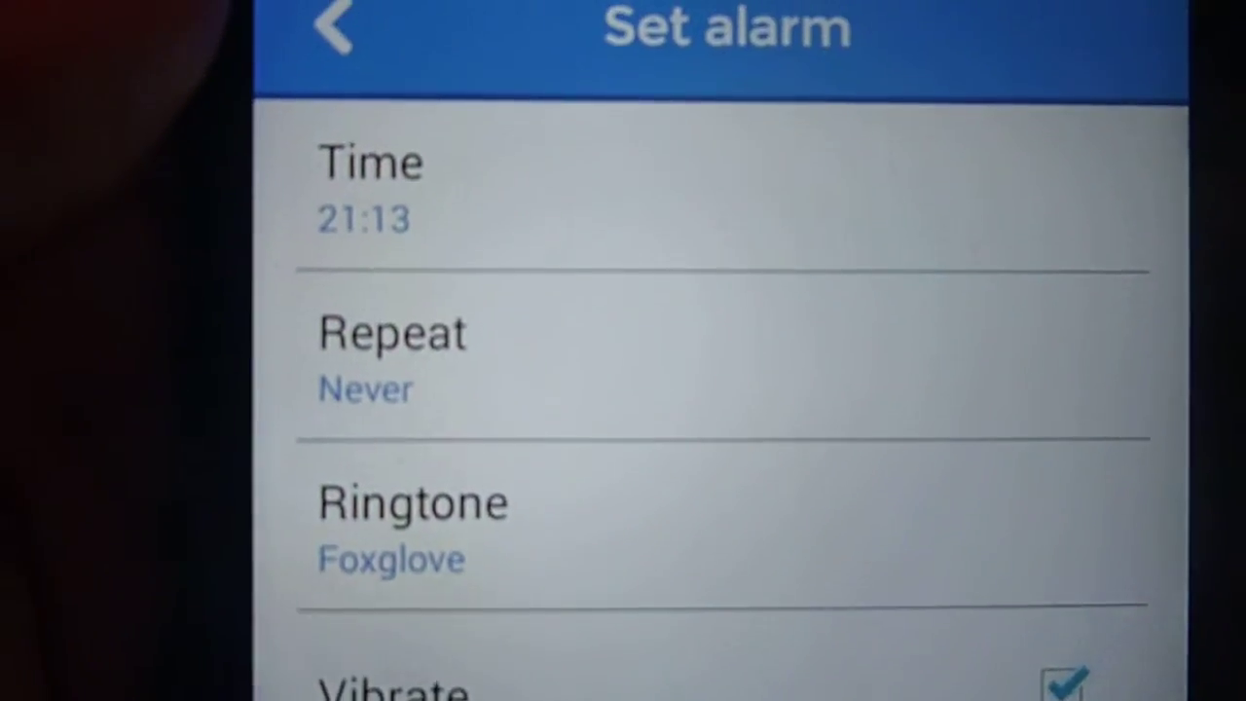
scroll("down", 3)
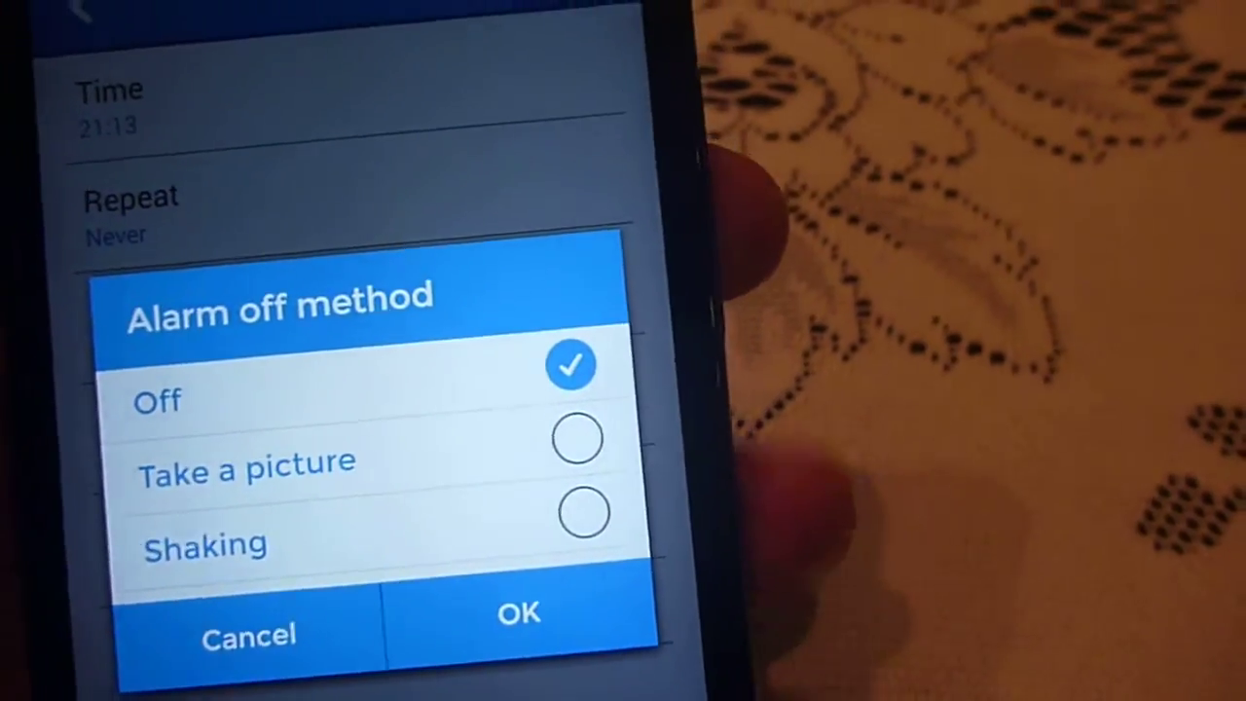
- Choose 'Take a picture' as the alarm-off method
left_click(246, 462)
type("one")
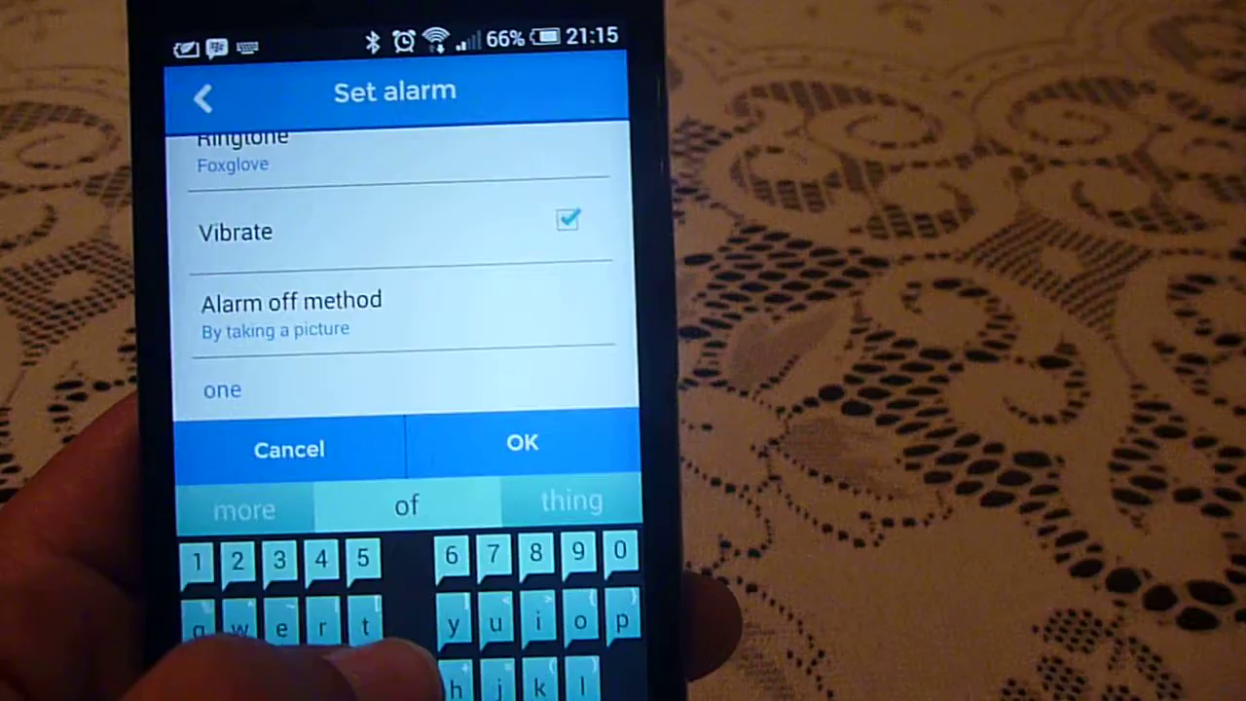
- Finish the label as 'one time' and save the alarm
type("ti")
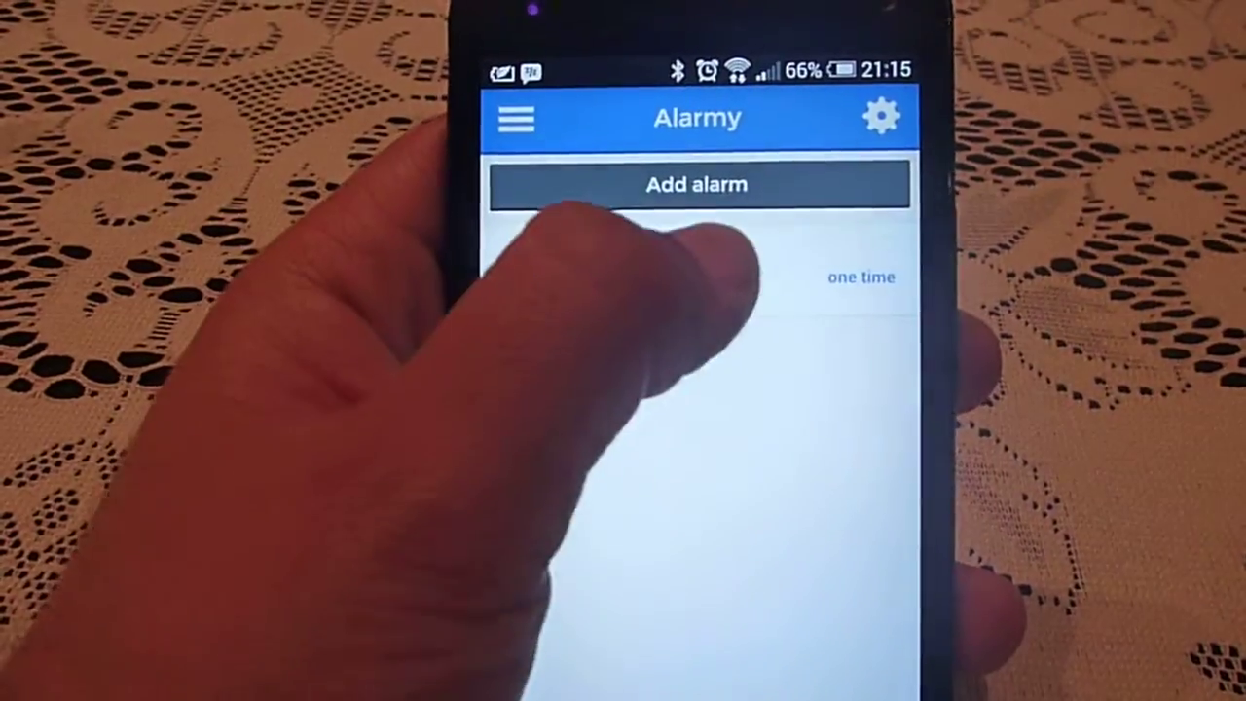
- Edit the saved alarm and change its time to 21:16
left_click(696, 184)
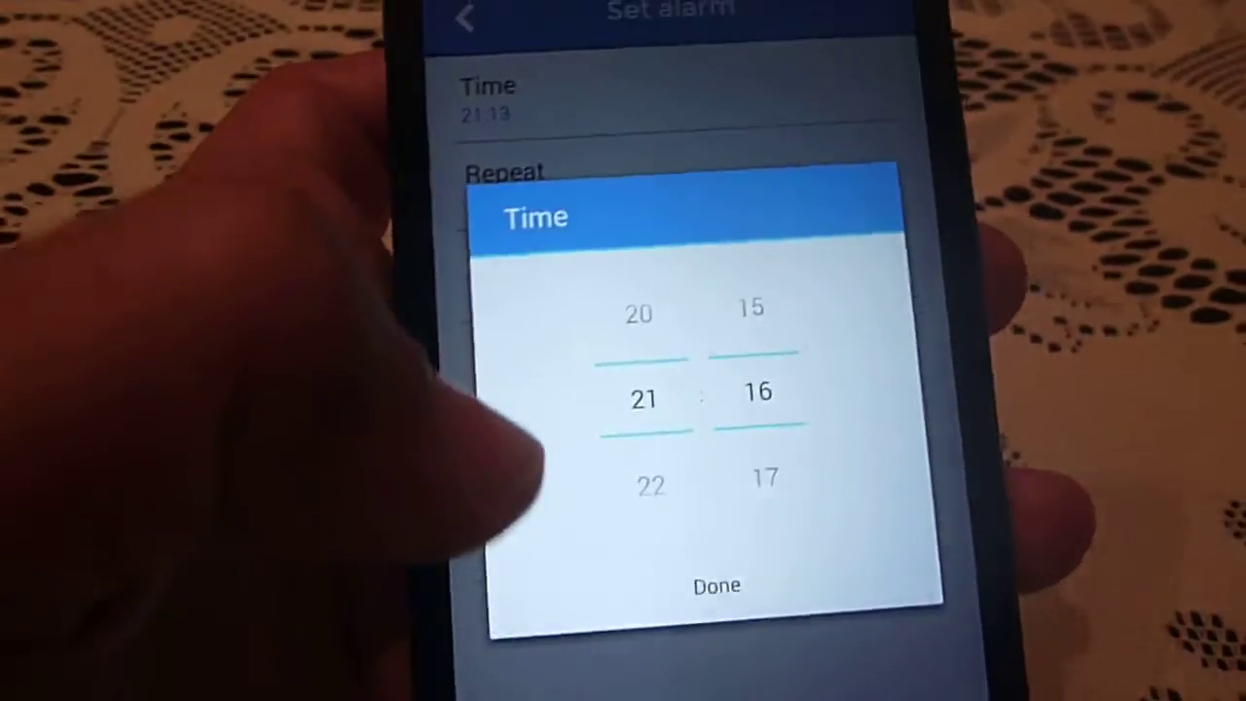
left_click(717, 586)
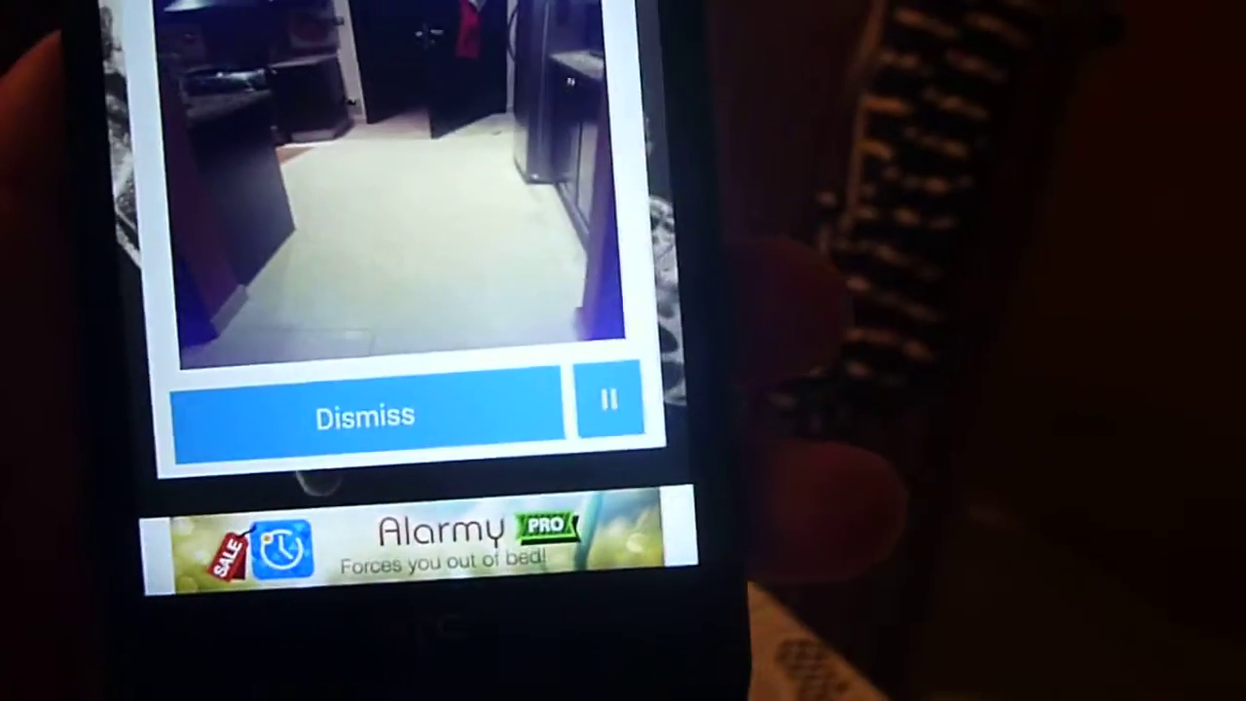
- Photograph the preset scene to dismiss the ringing 21:16 alarm
left_click(365, 412)
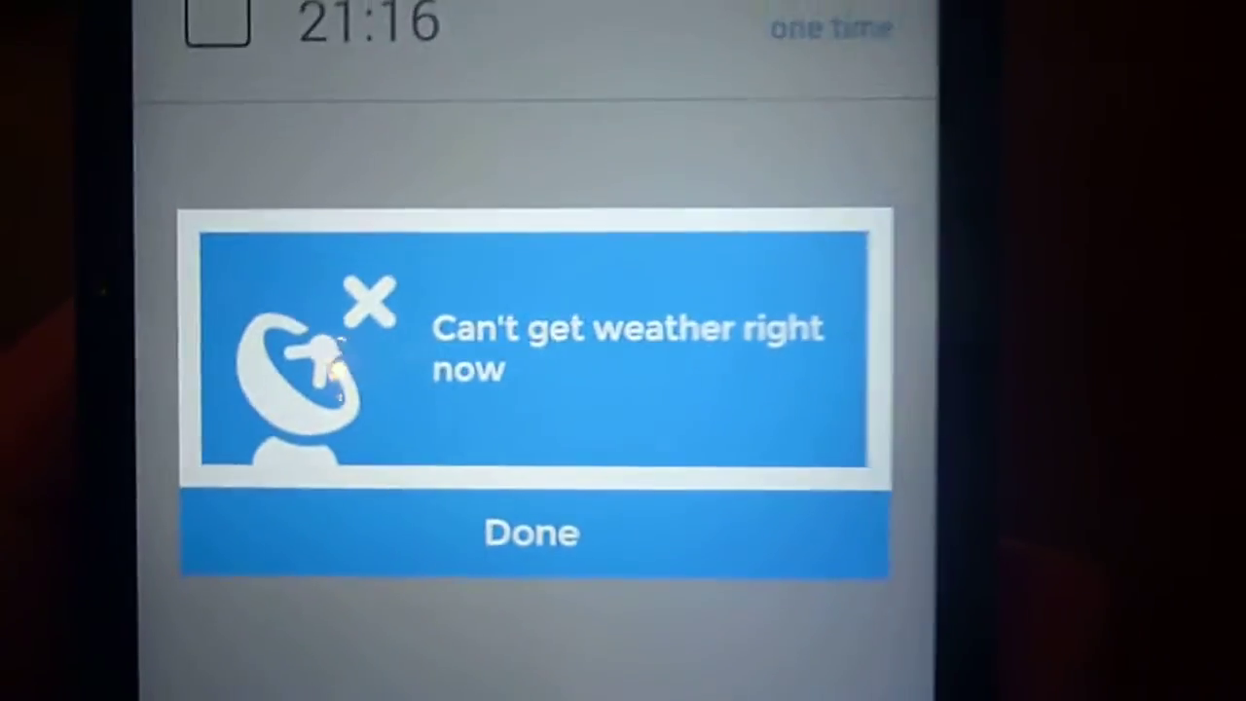
- Dismiss the weather error notice and open Alarmy's Settings
left_click(531, 533)
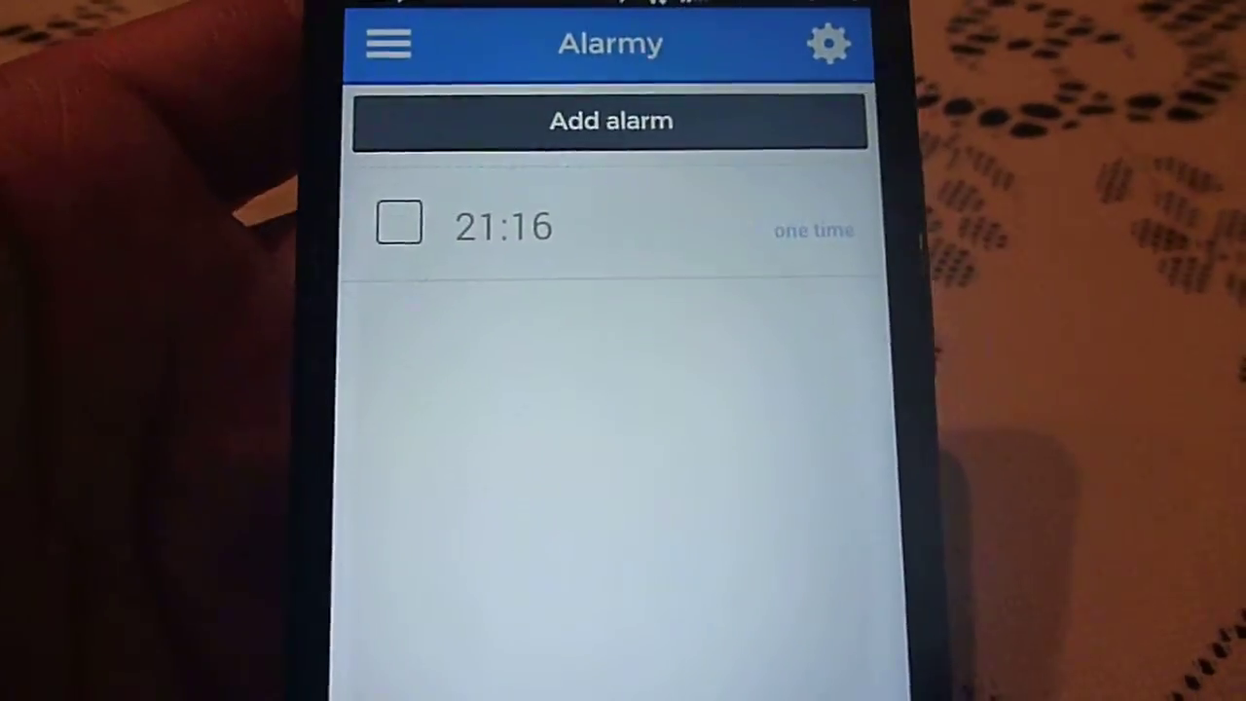
left_click(829, 43)
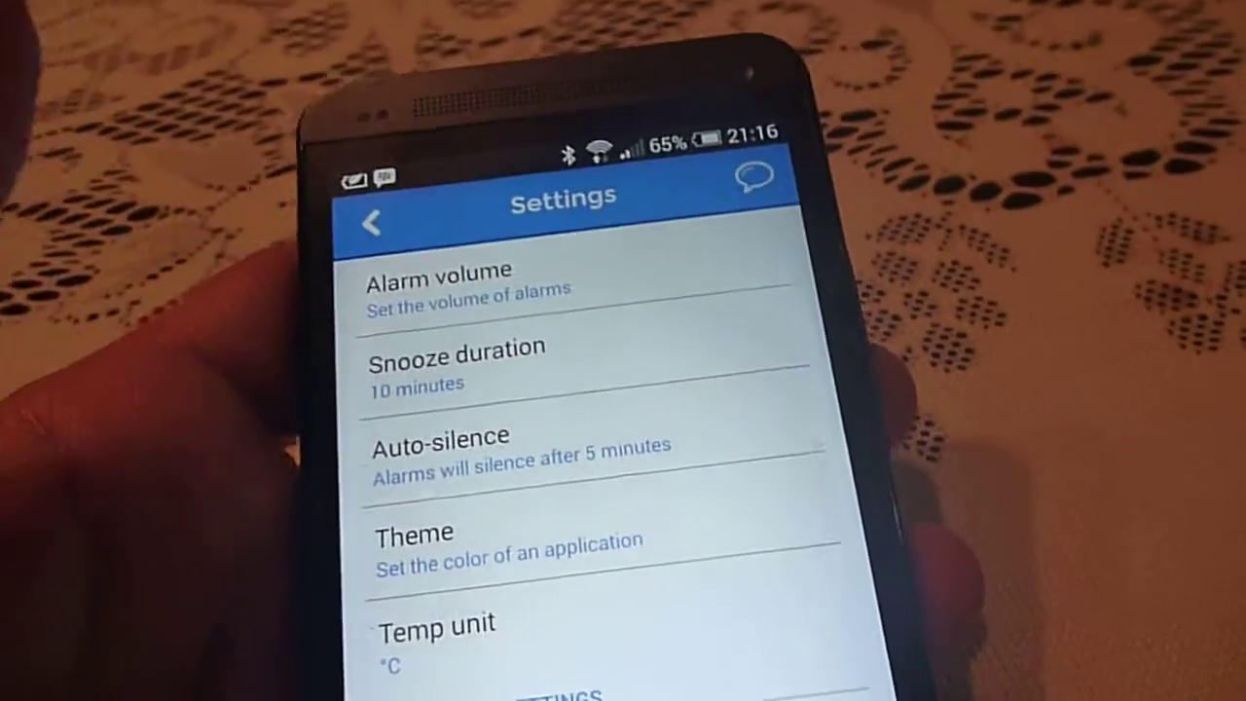
- Review the Settings options, including picture accuracy, then return to the alarm list
scroll("down", 3)
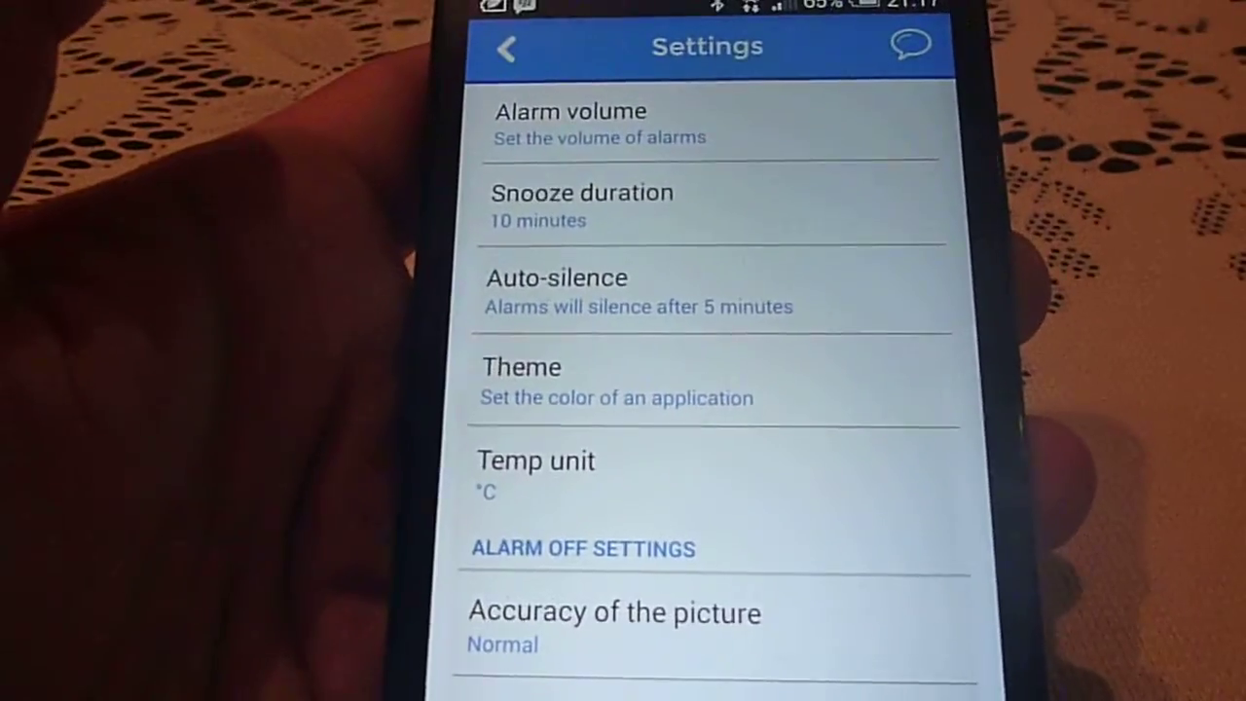
scroll("down", 3)
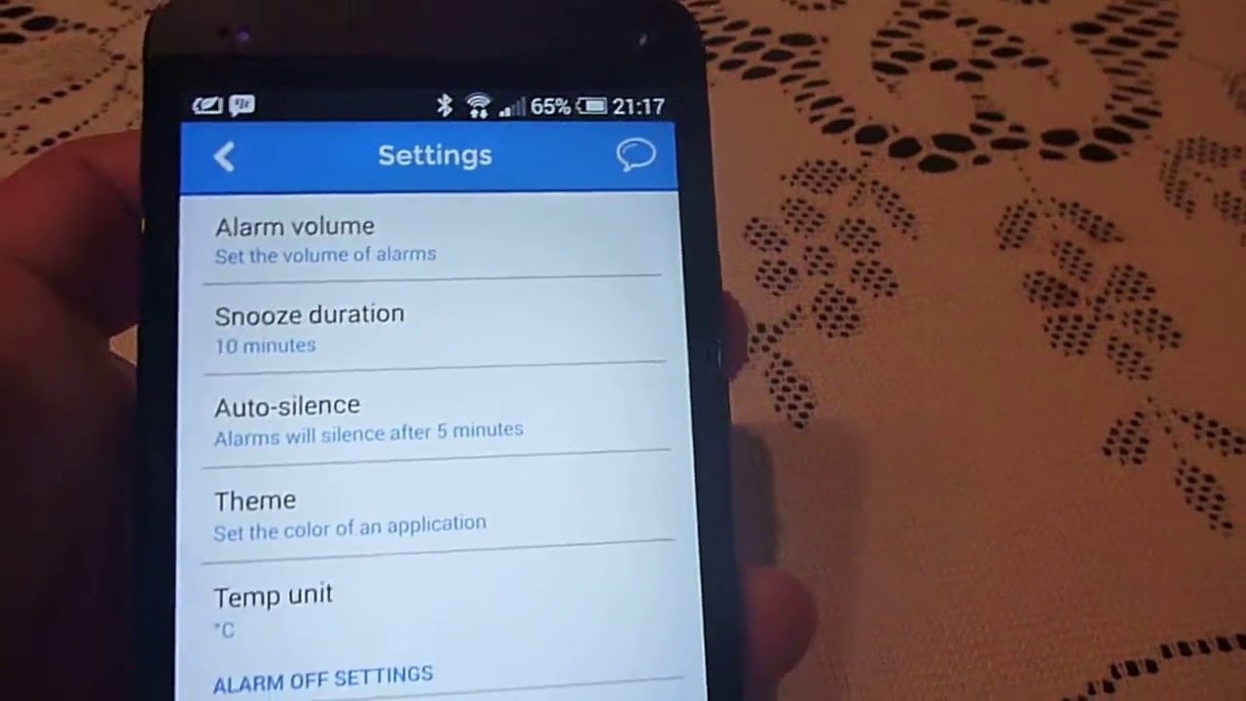
scroll("down", 3)
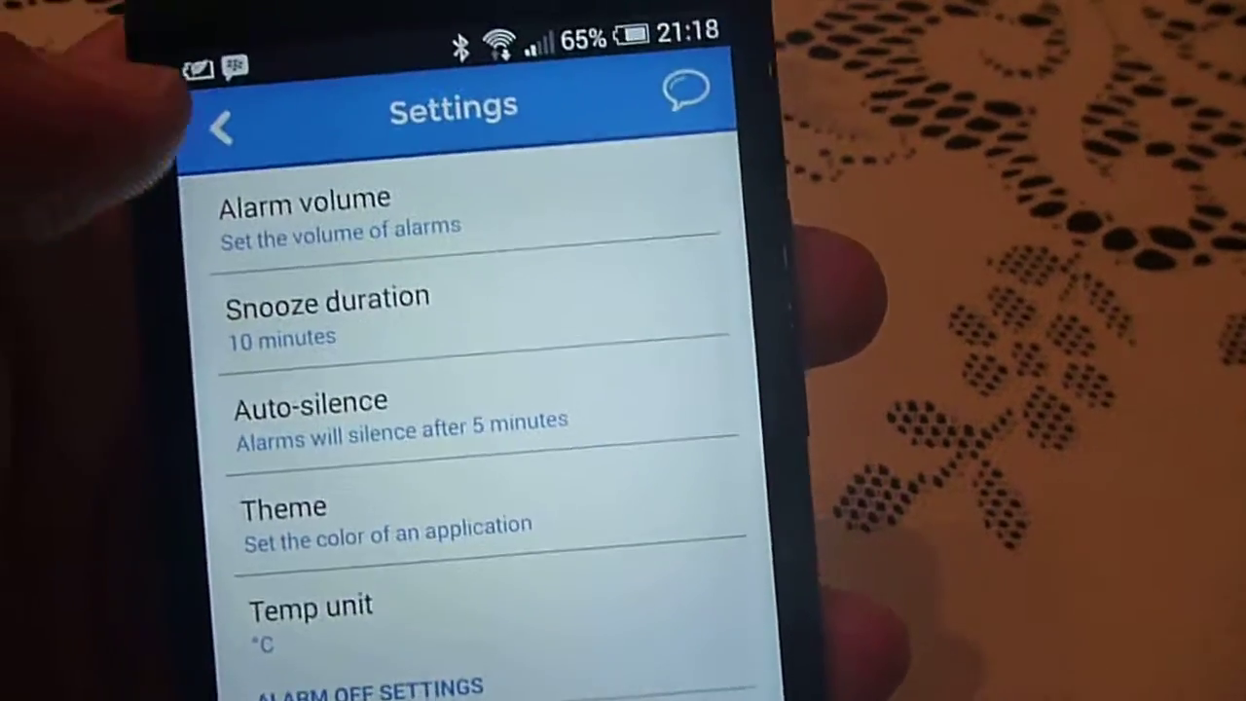
left_click(222, 126)
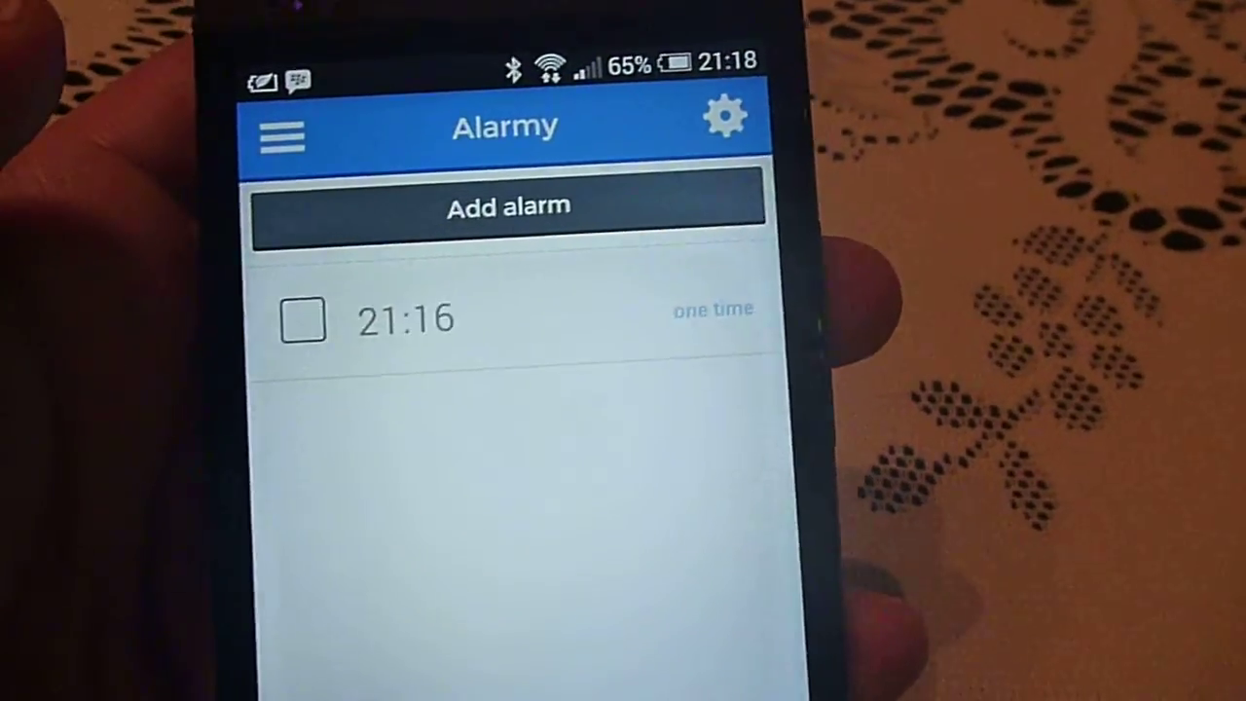